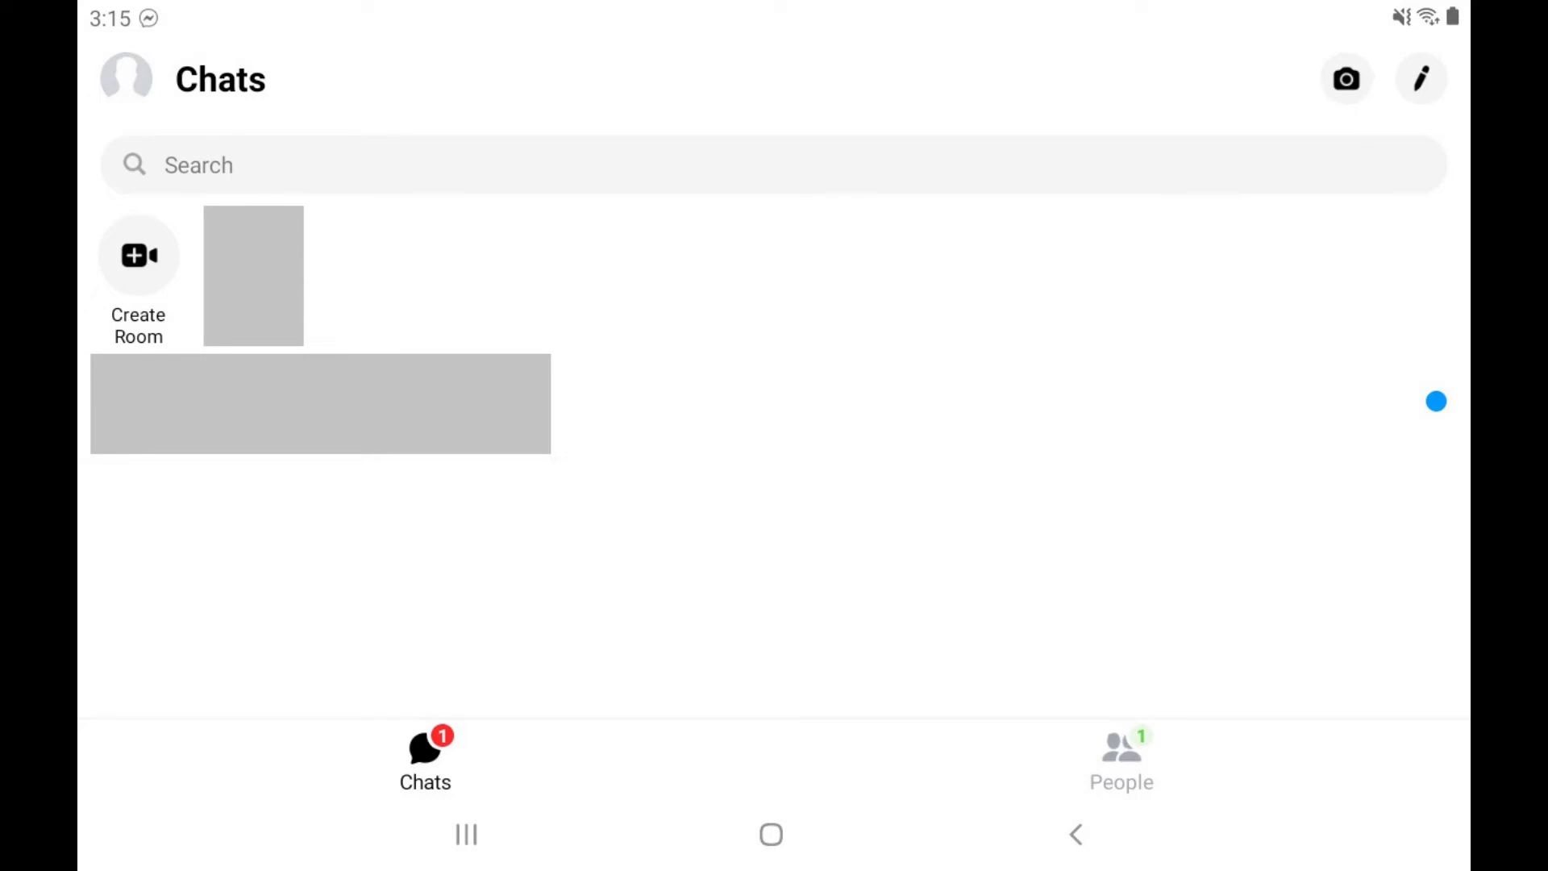
# Create a new room to bring up Max's Room settings with its link and join options.
pyautogui.click(138, 255)
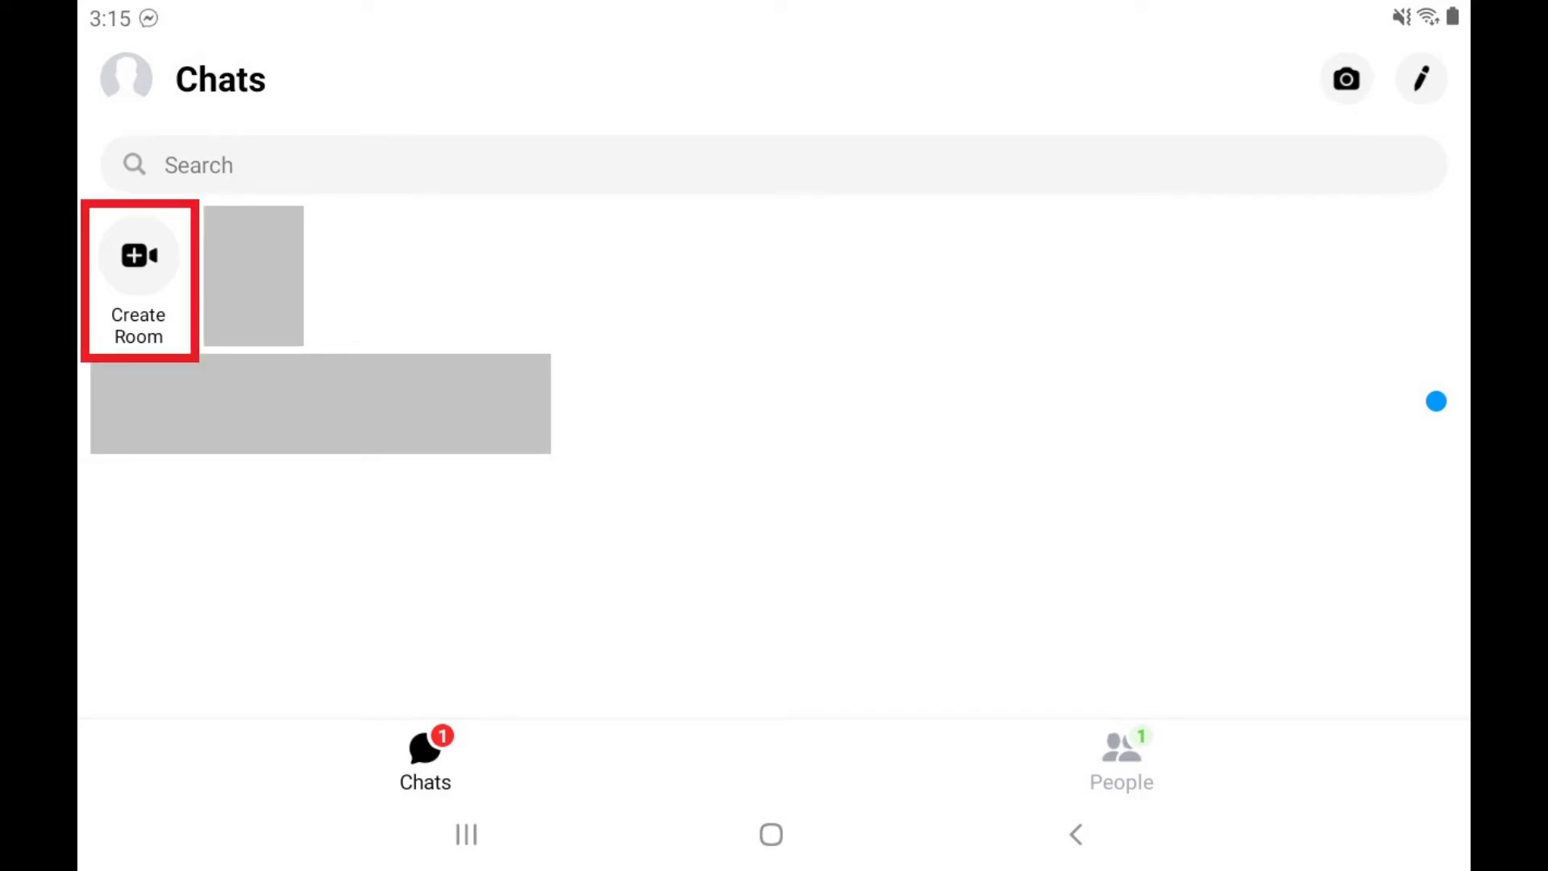
pyautogui.click(138, 280)
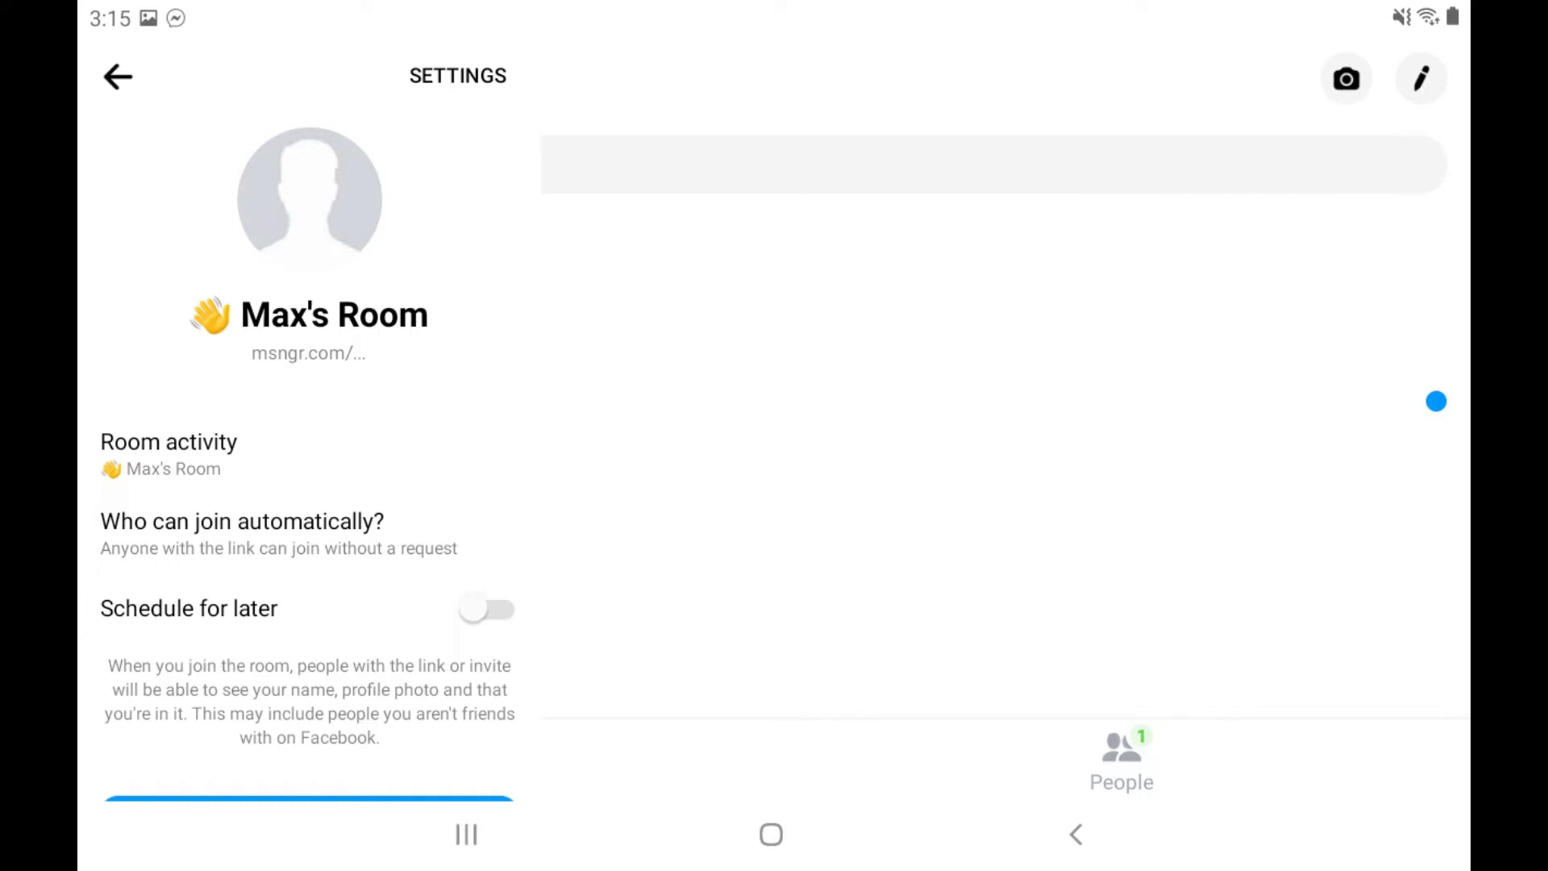
# Choose Game Night from the room activity list.
pyautogui.click(168, 454)
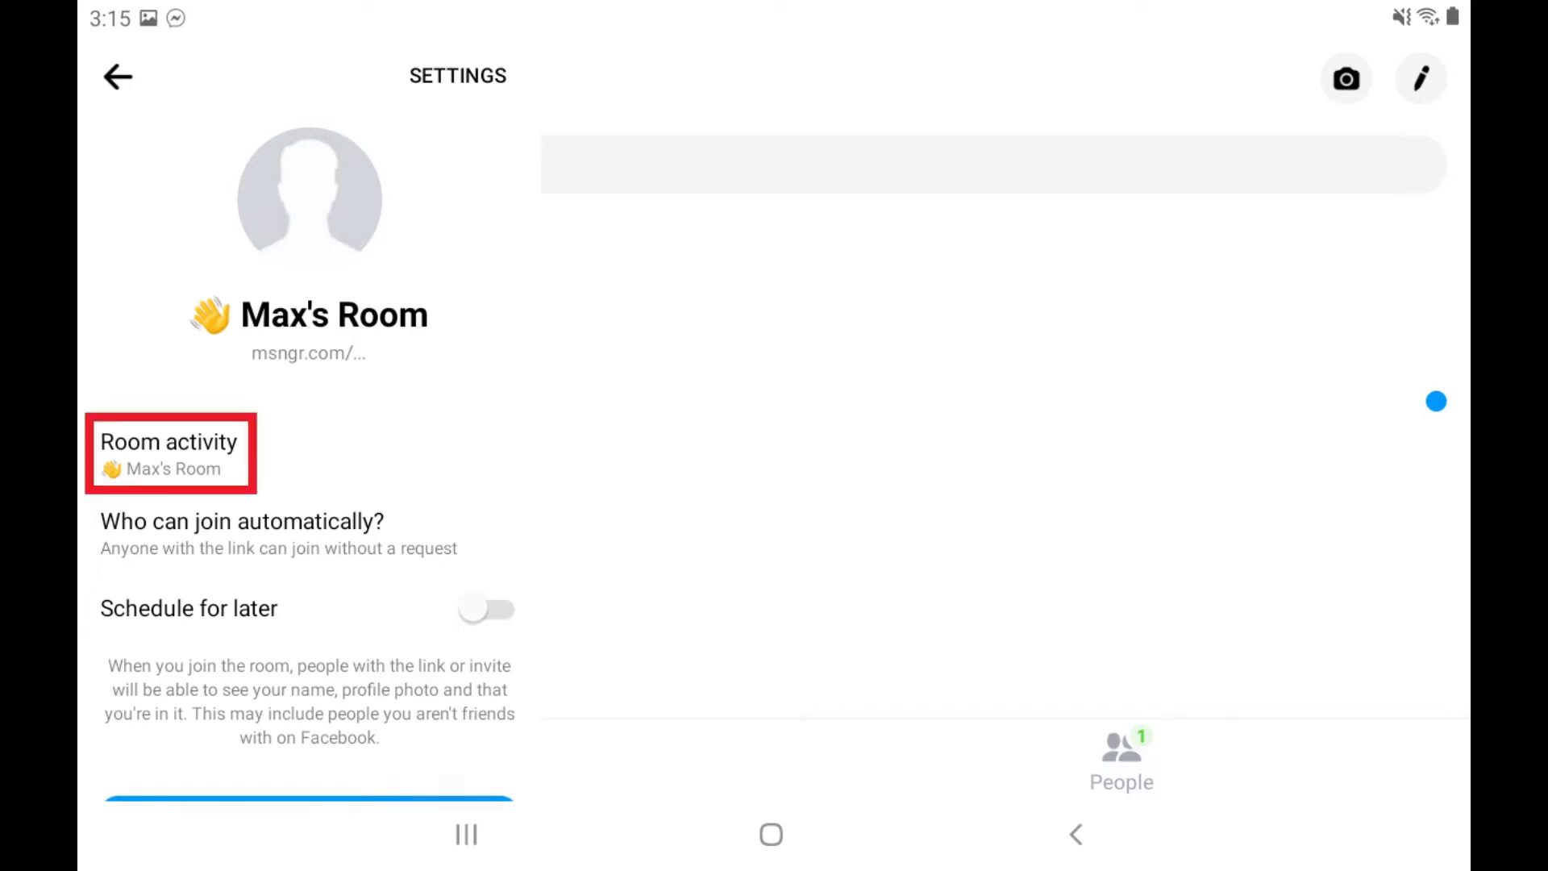
pyautogui.click(168, 454)
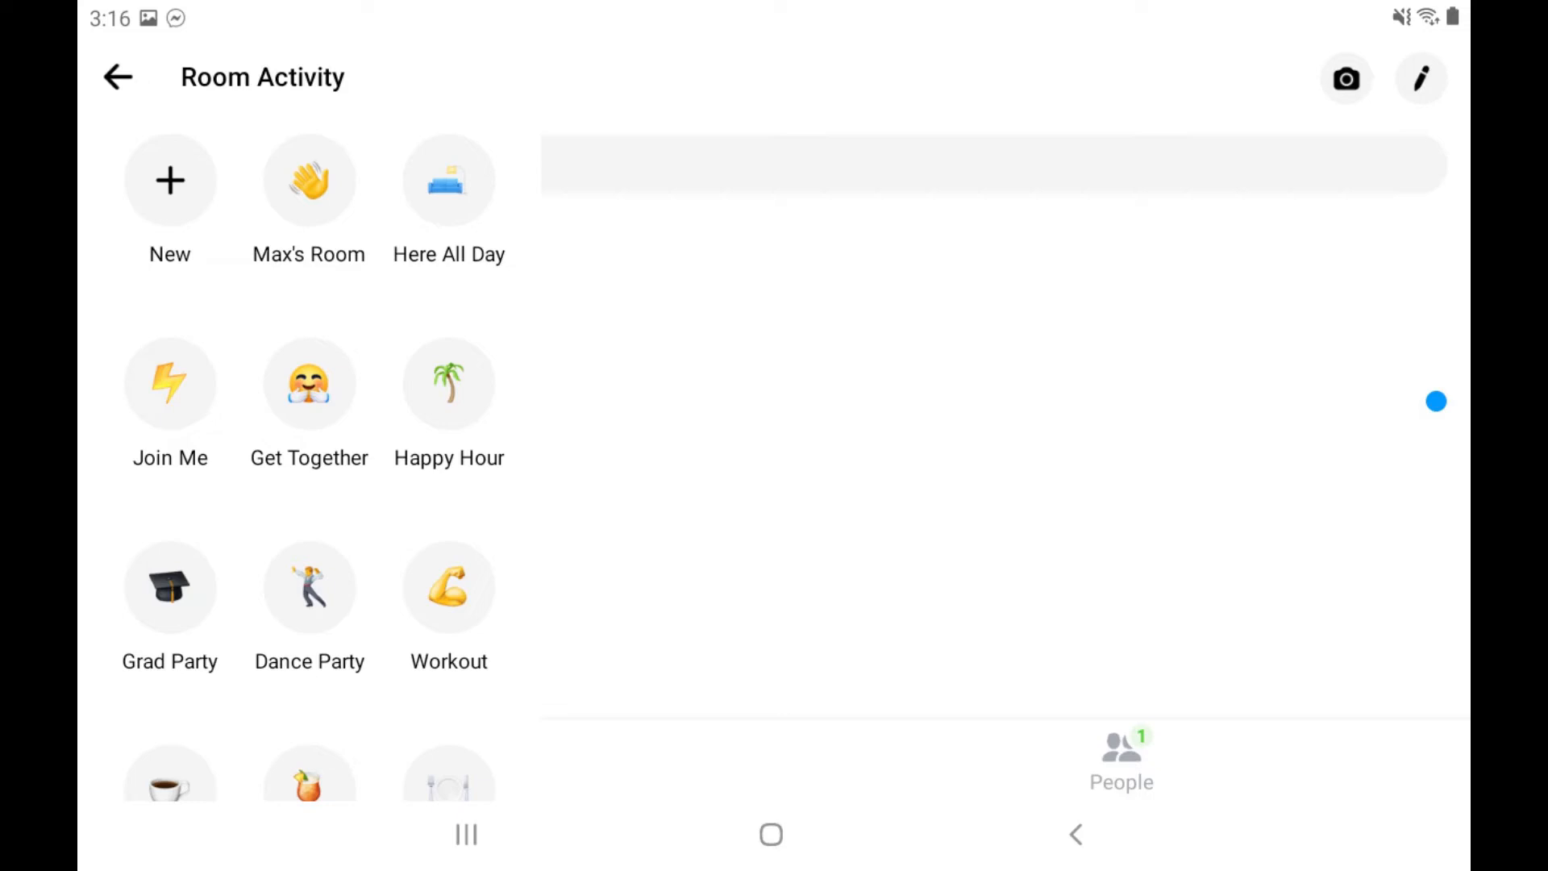
pyautogui.click(169, 181)
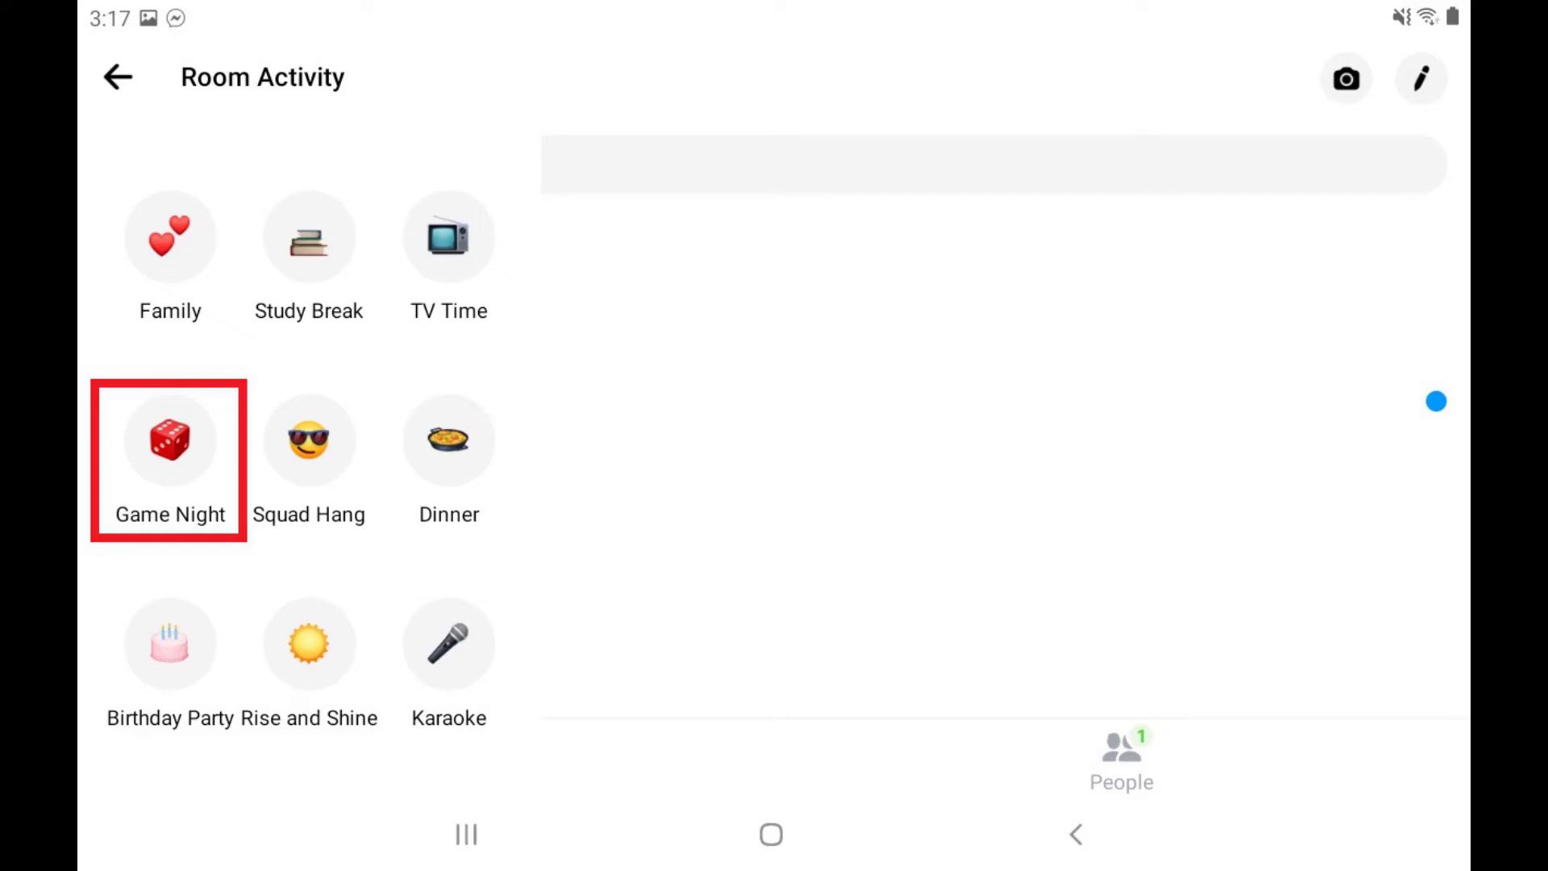
pyautogui.click(168, 440)
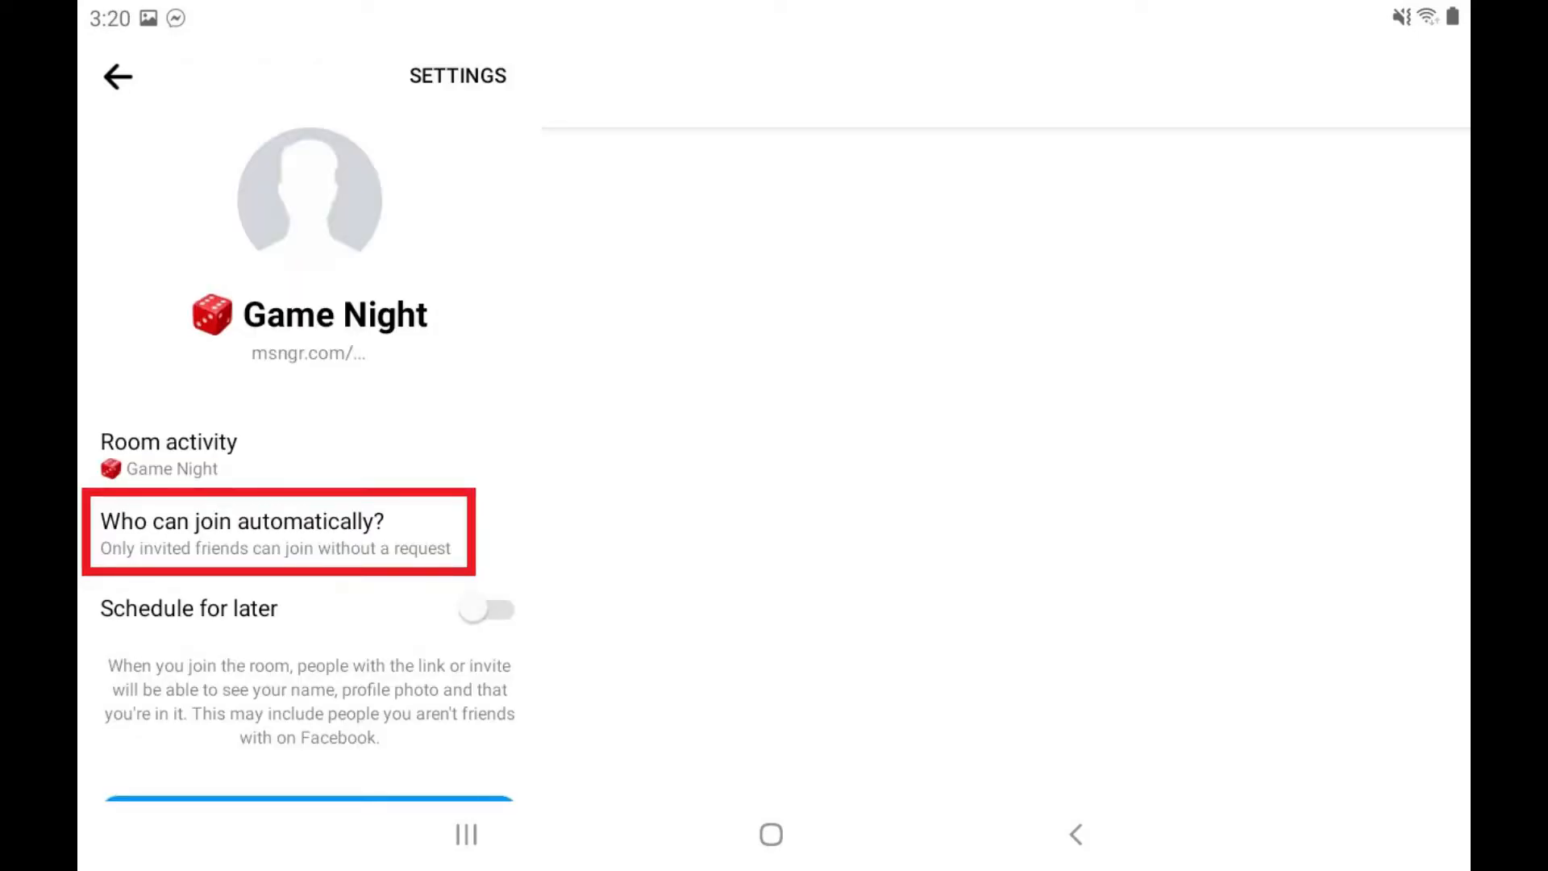
pyautogui.click(280, 533)
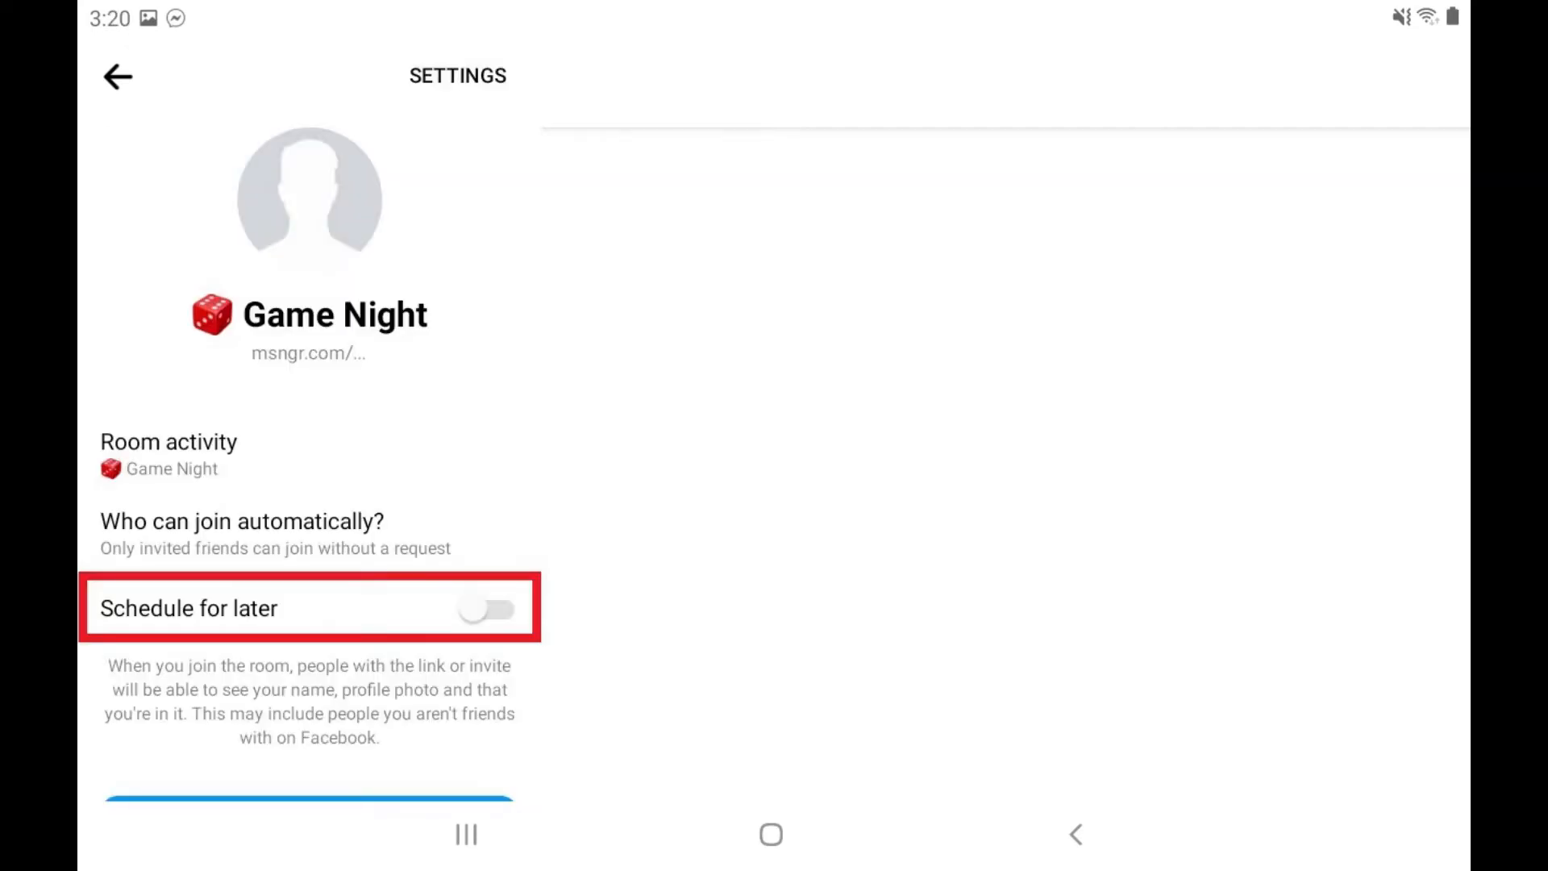
# Schedule the room for later on Saturday, Sep 5 at 4:00 PM.
pyautogui.click(487, 608)
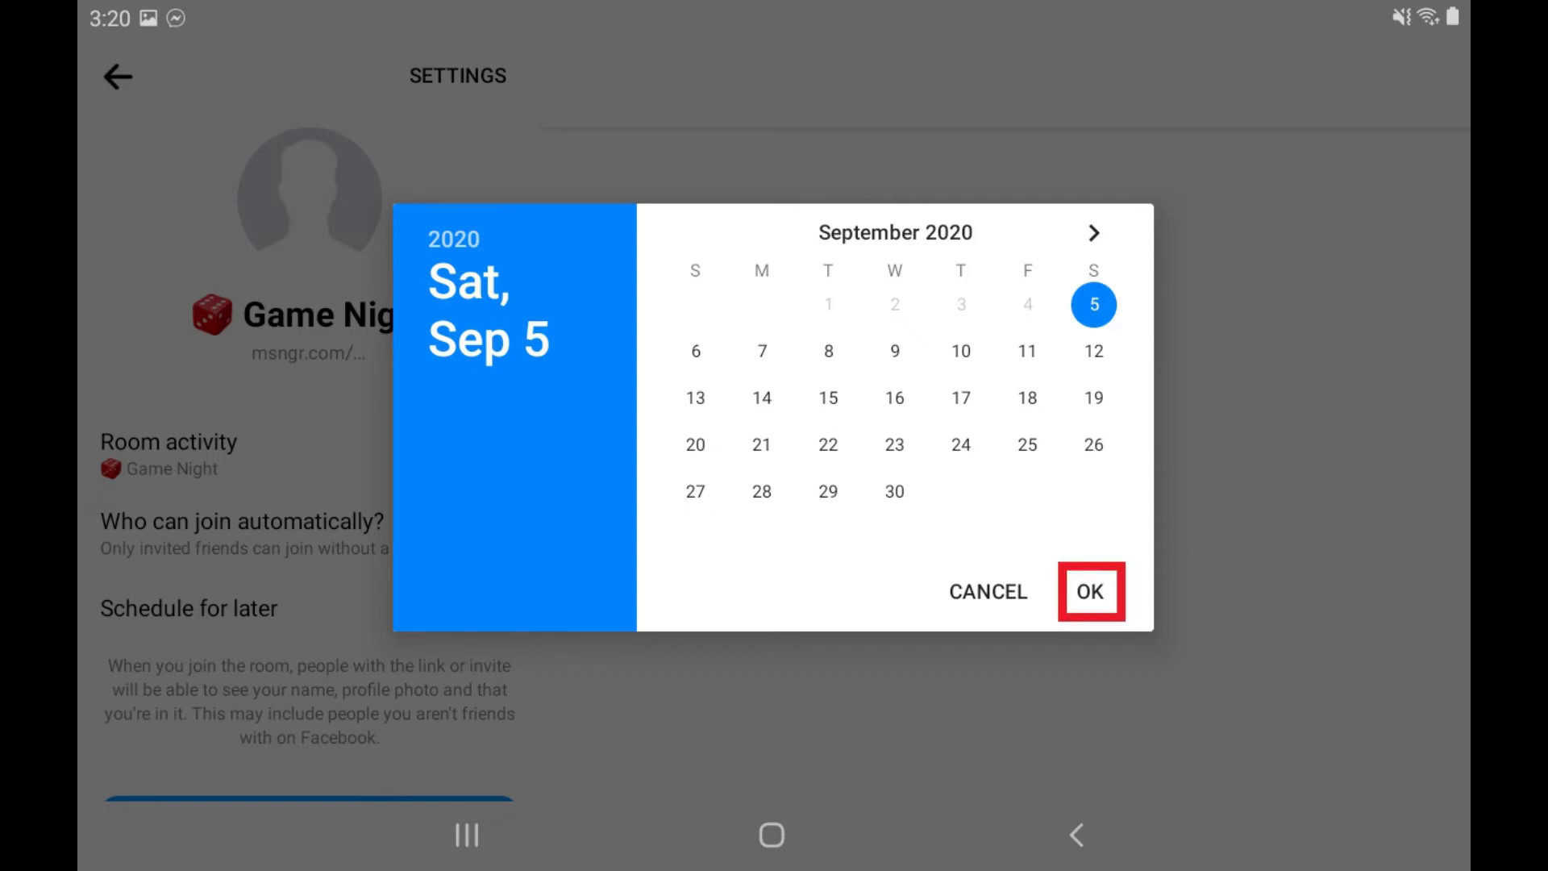
pyautogui.click(1091, 591)
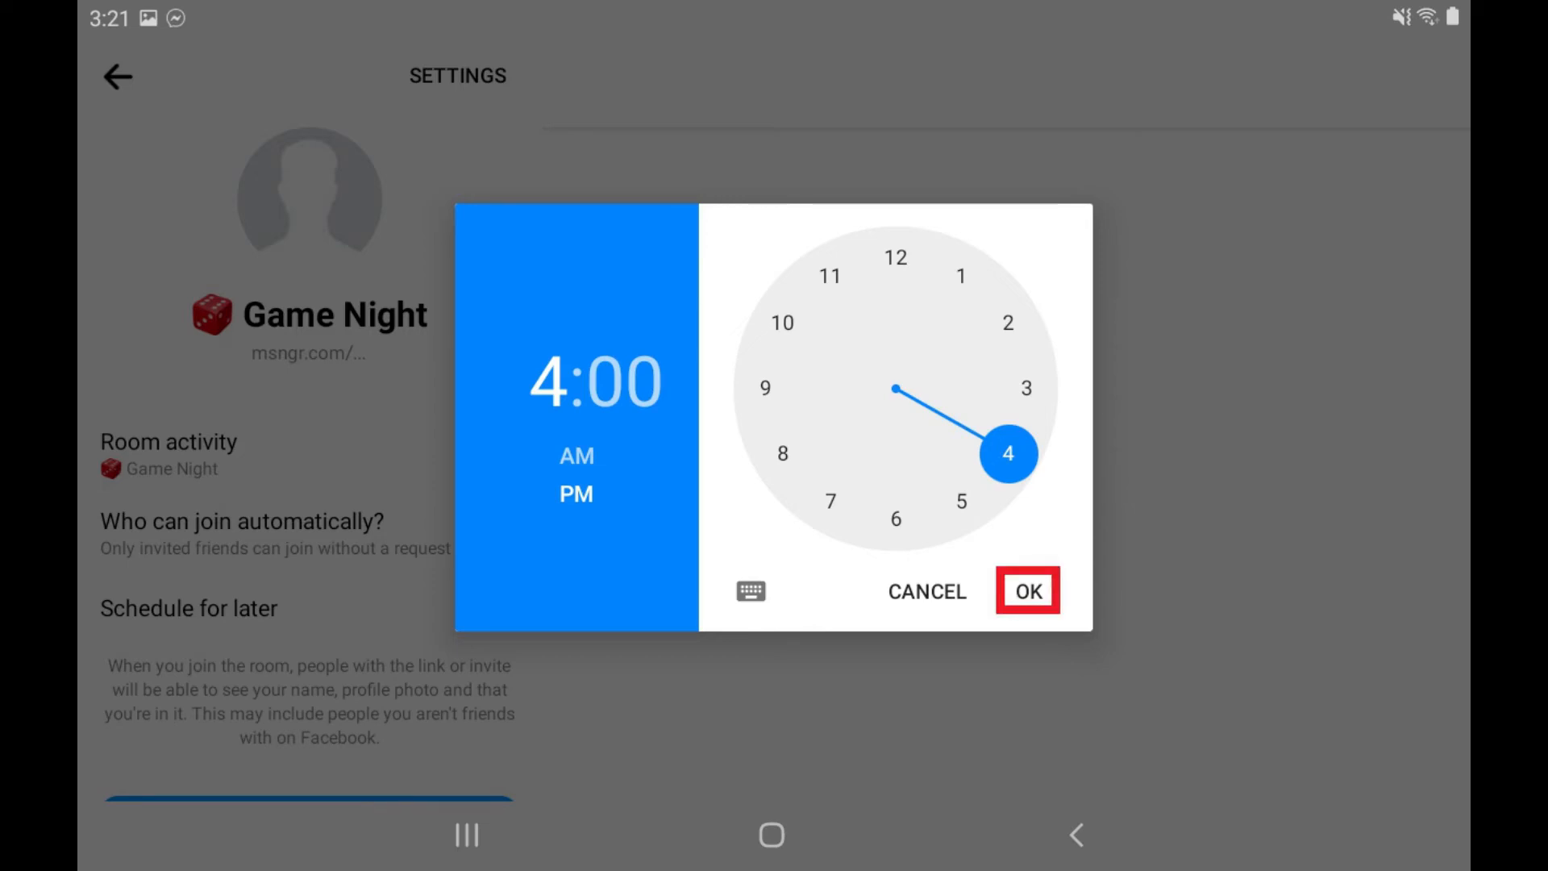
pyautogui.click(1026, 591)
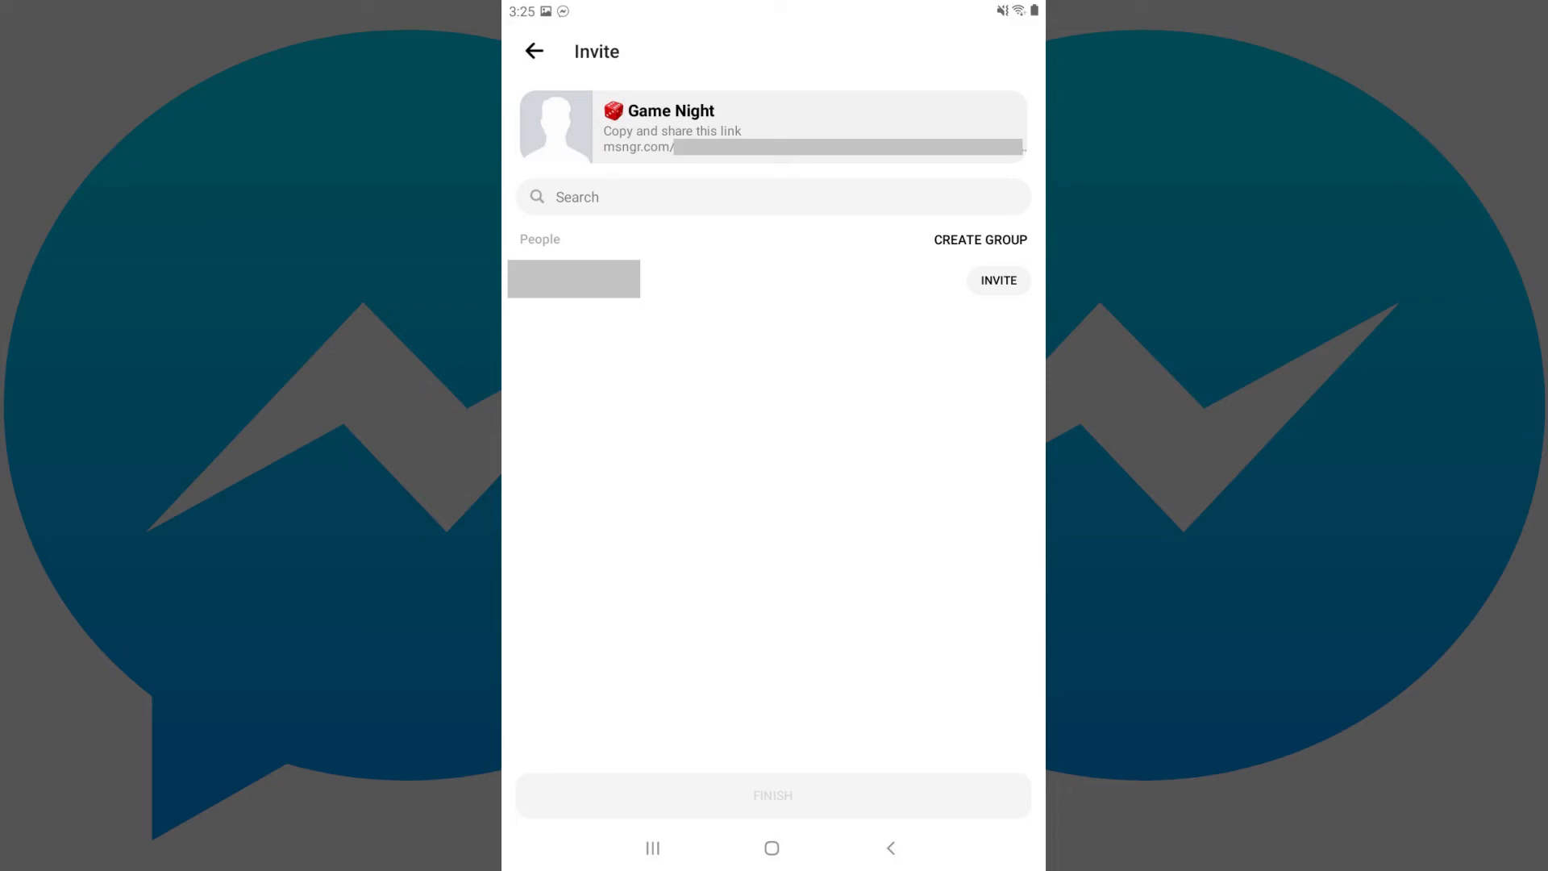
# Invite the listed friend to Game Night and finish the room setup.
pyautogui.click(997, 280)
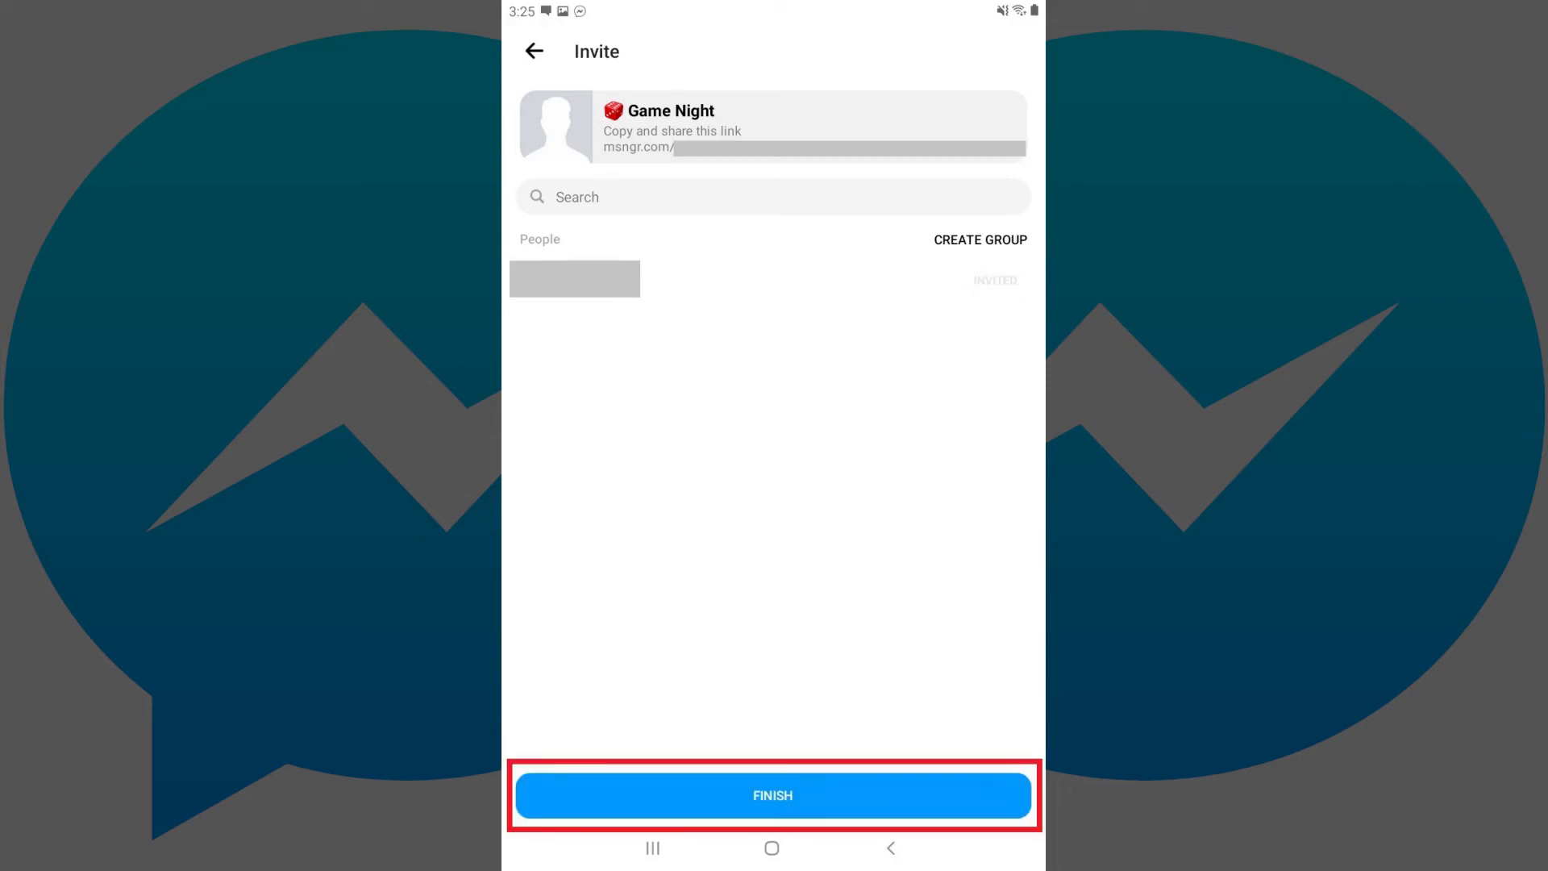
pyautogui.click(773, 795)
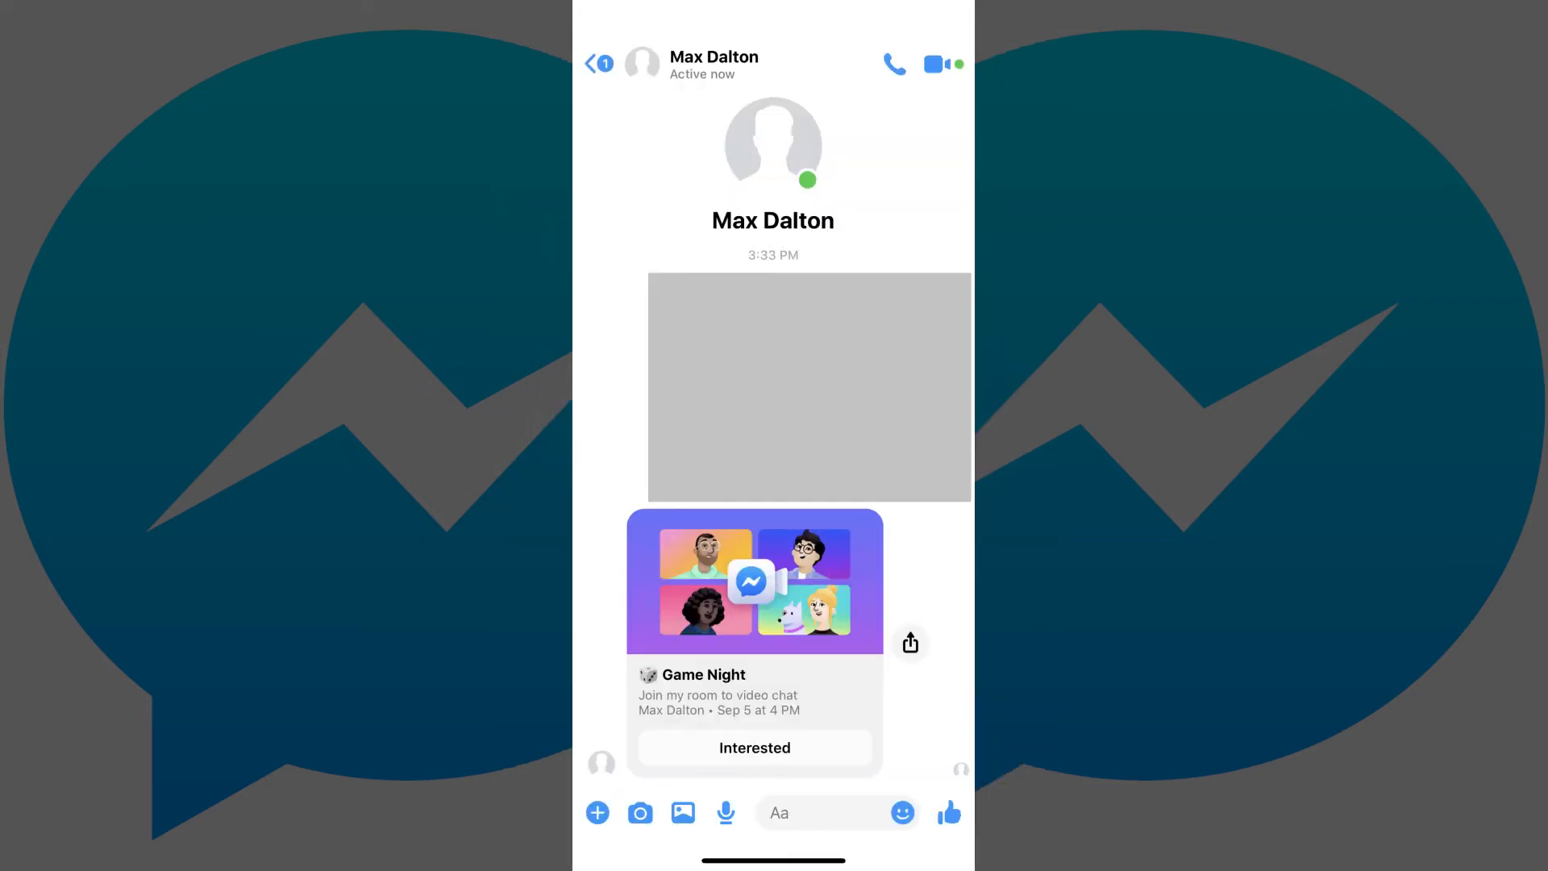
# Mark Interested on the Game Night invite card and accept the reminder.
pyautogui.click(753, 747)
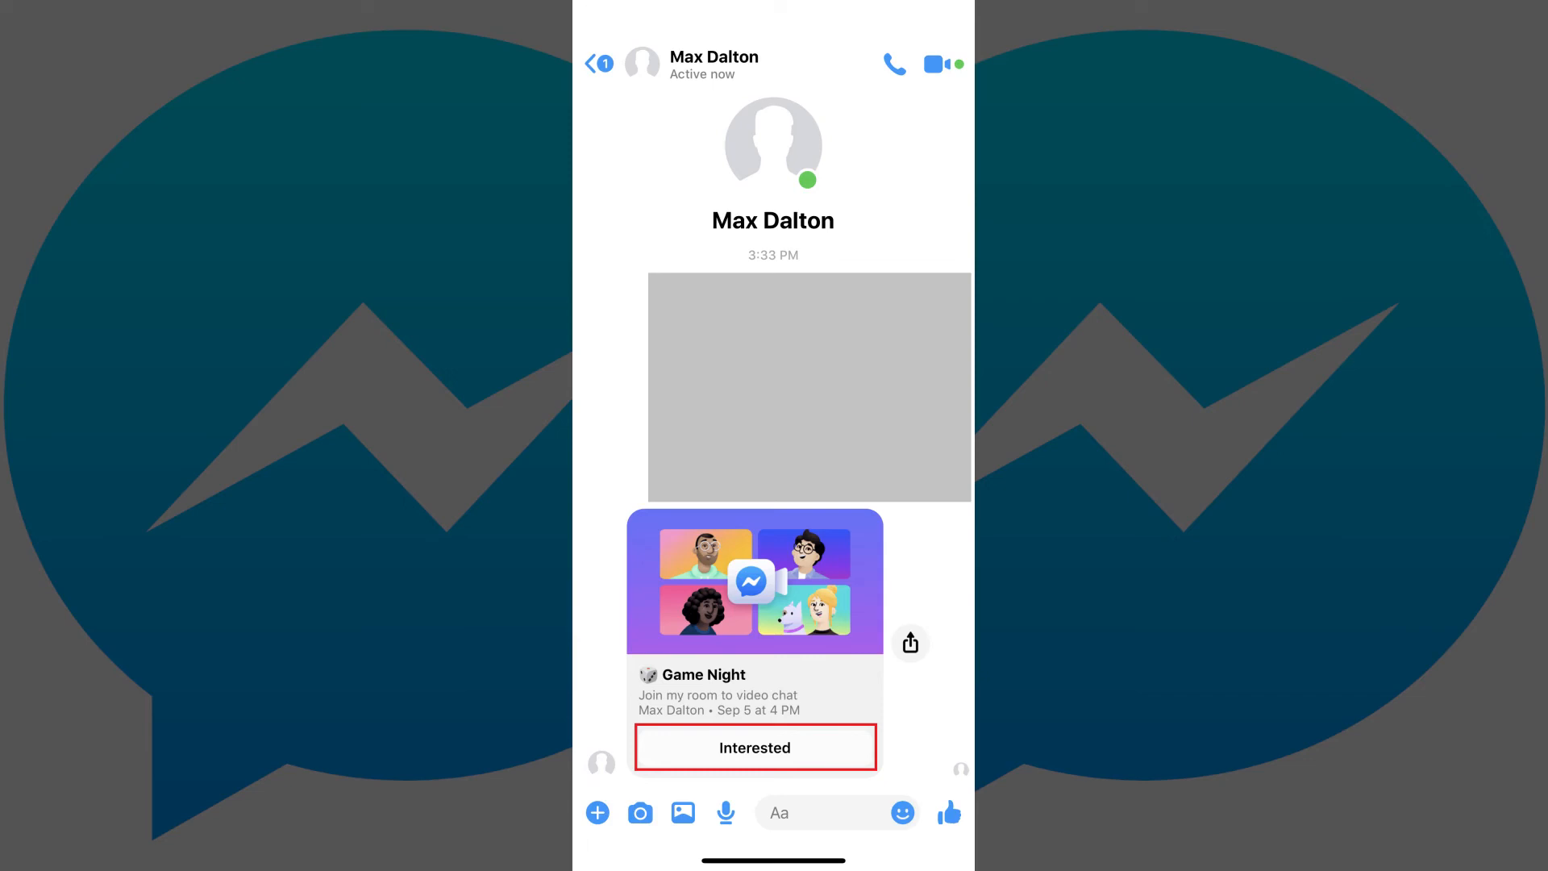
pyautogui.click(755, 747)
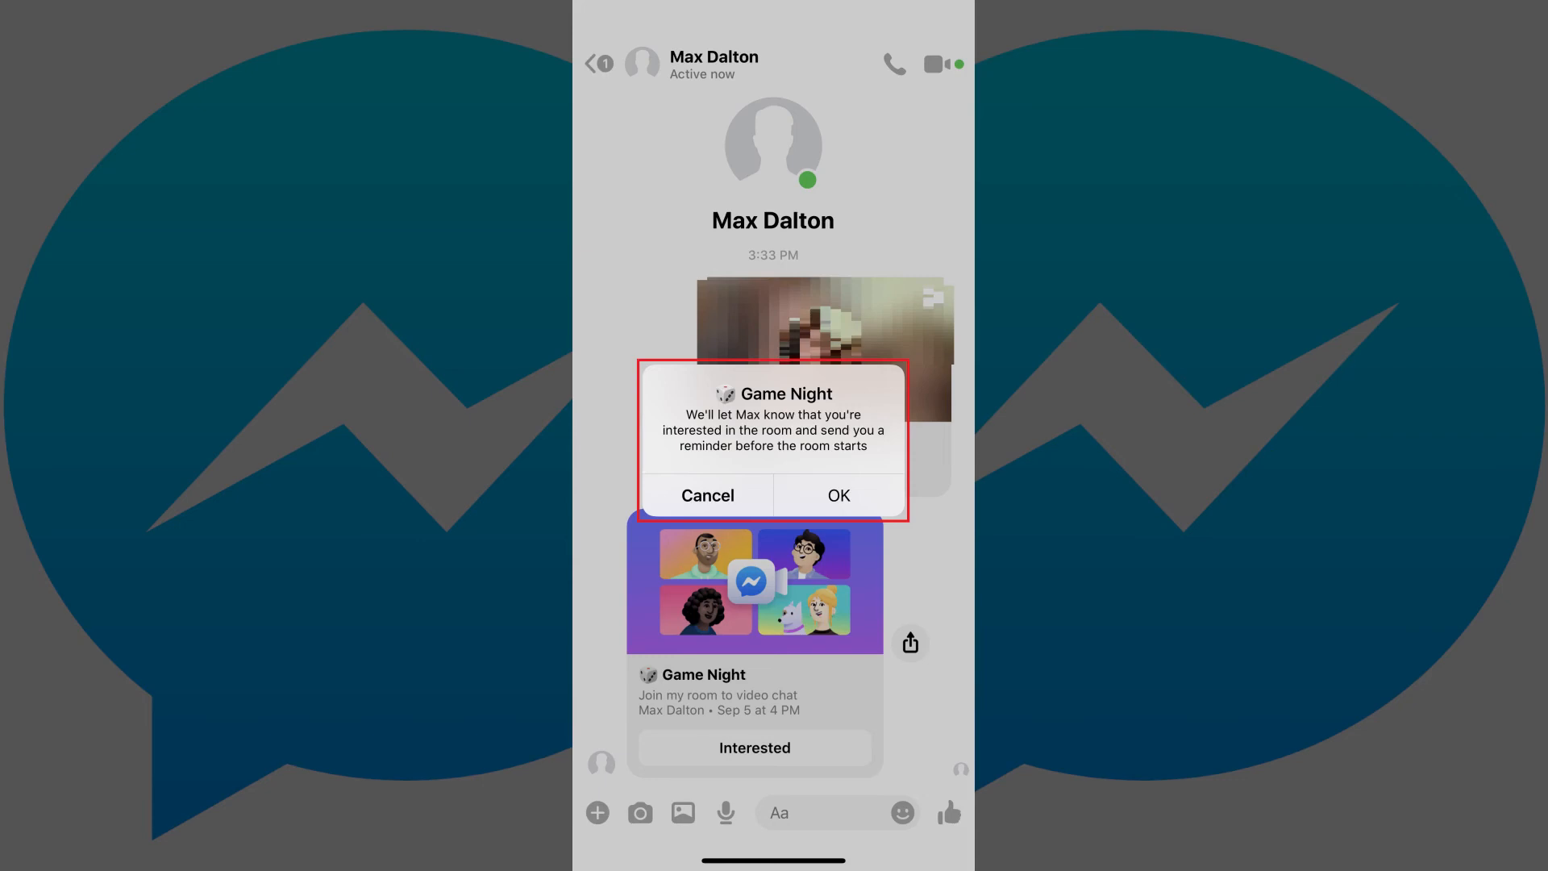
pyautogui.click(837, 495)
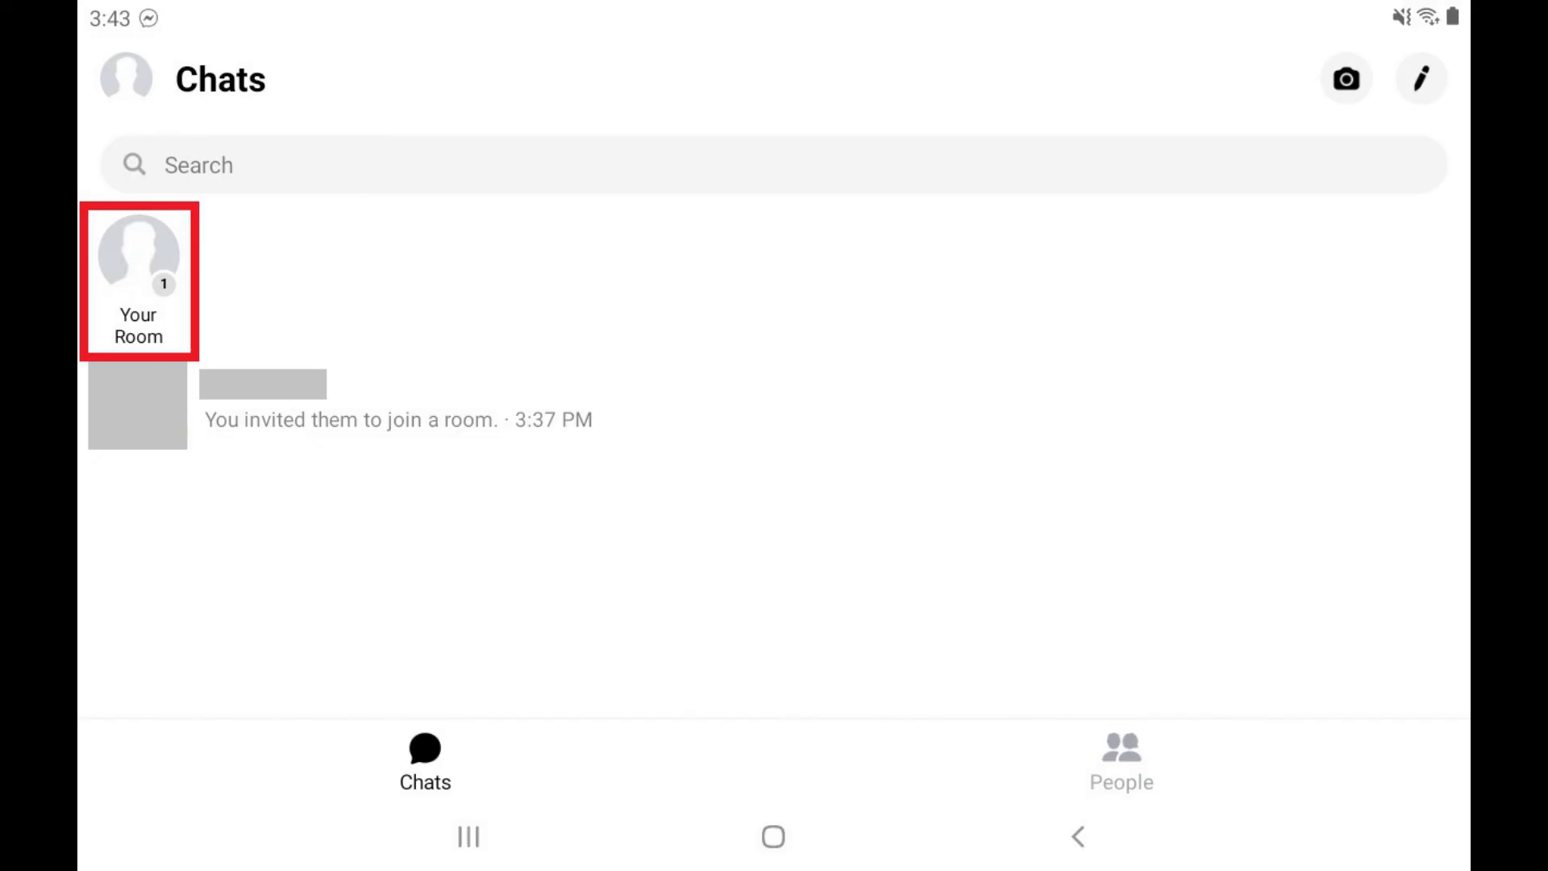
# View Who's invited for Game Night from Your Room's options menu.
pyautogui.click(138, 279)
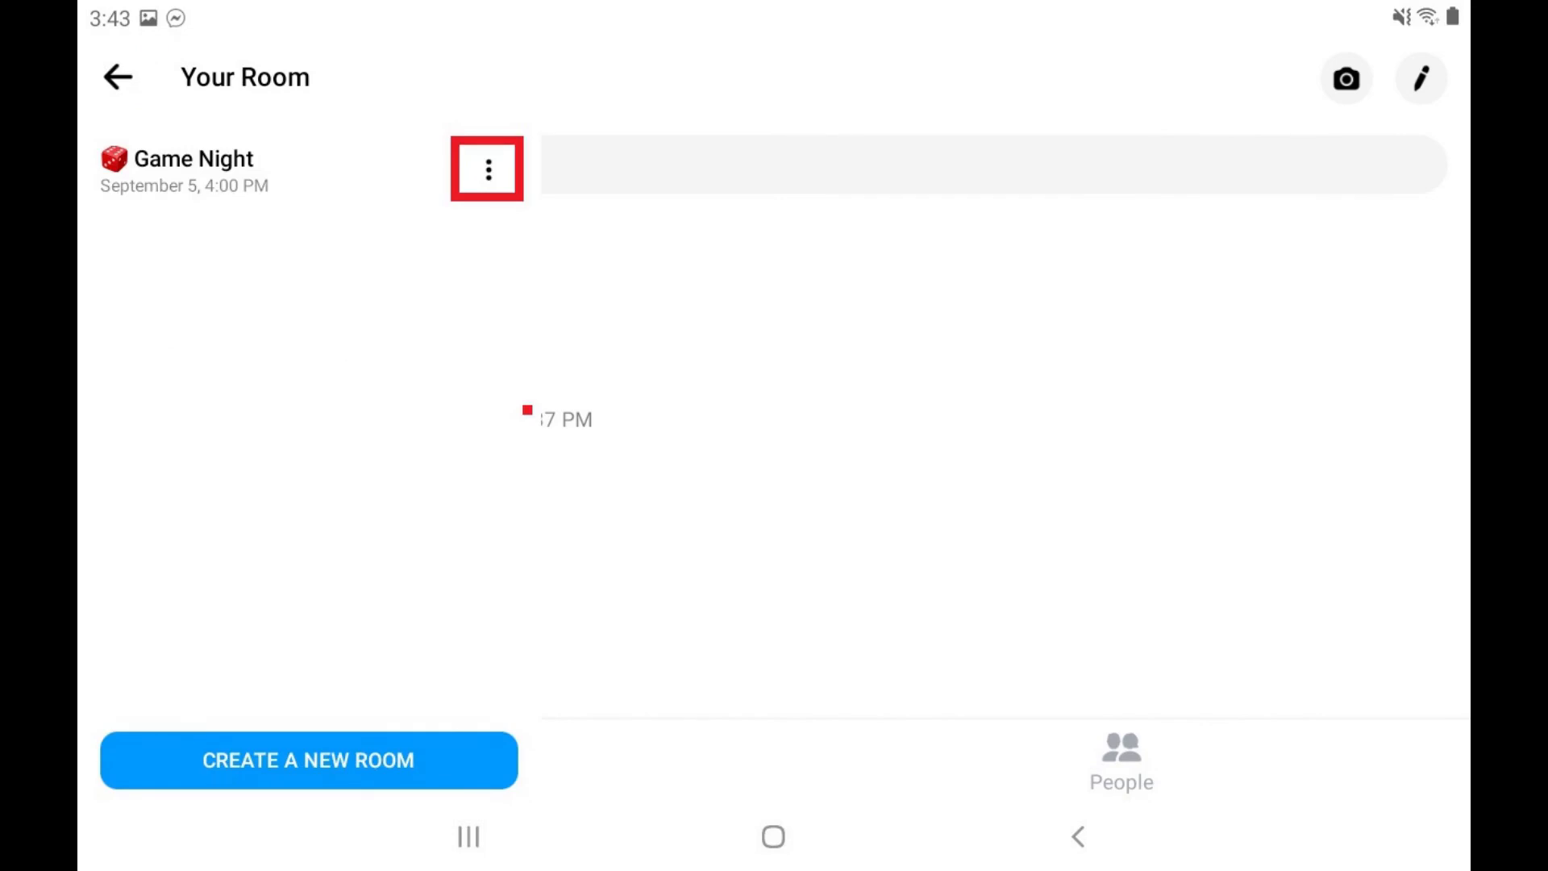
pyautogui.click(487, 168)
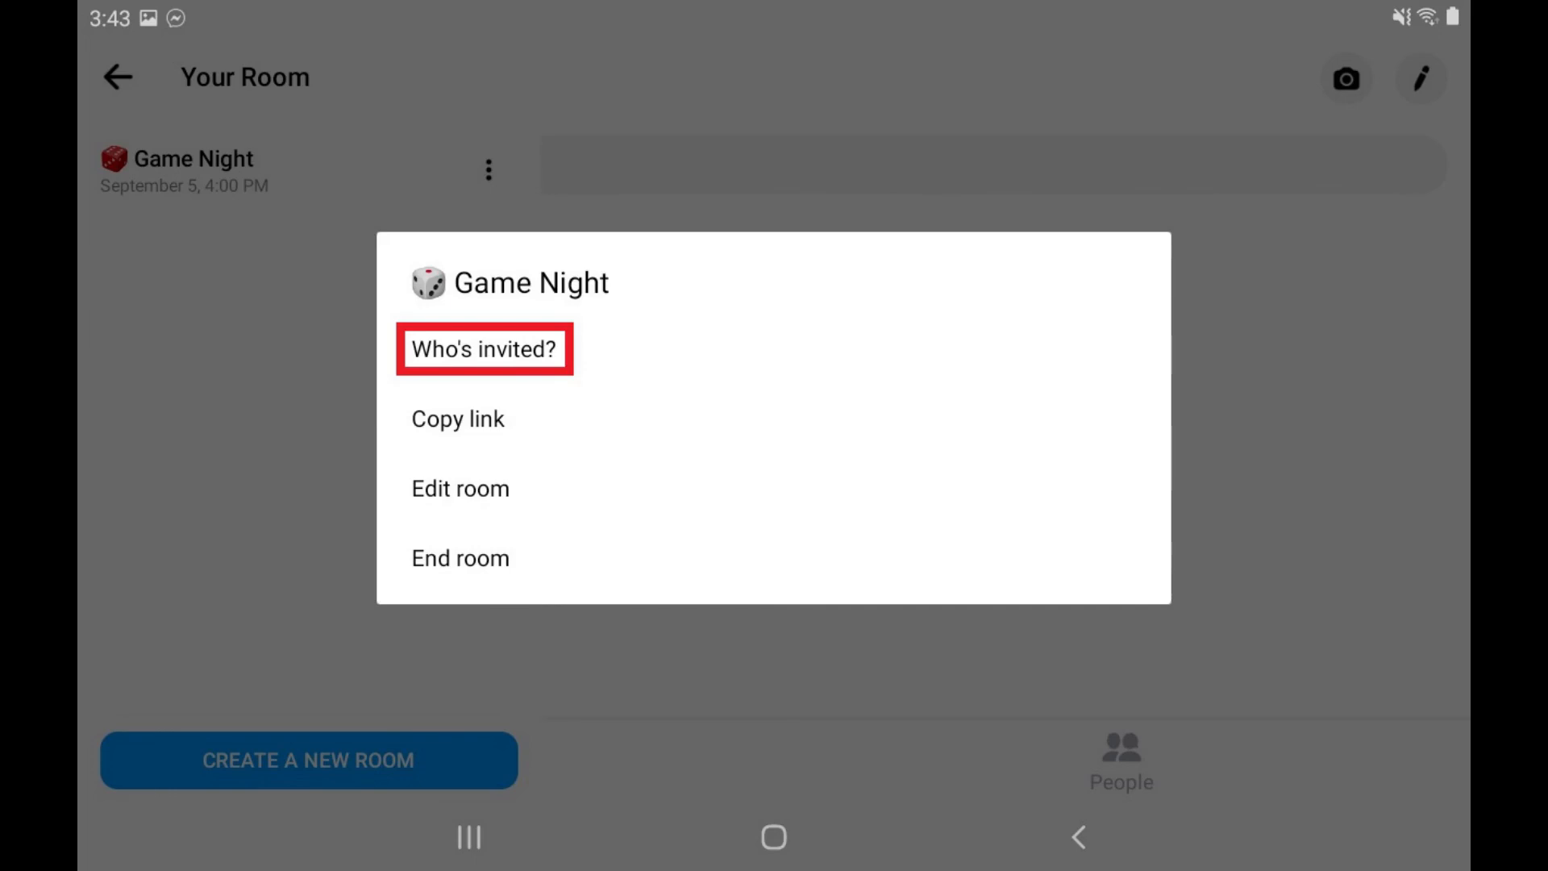
pyautogui.click(484, 348)
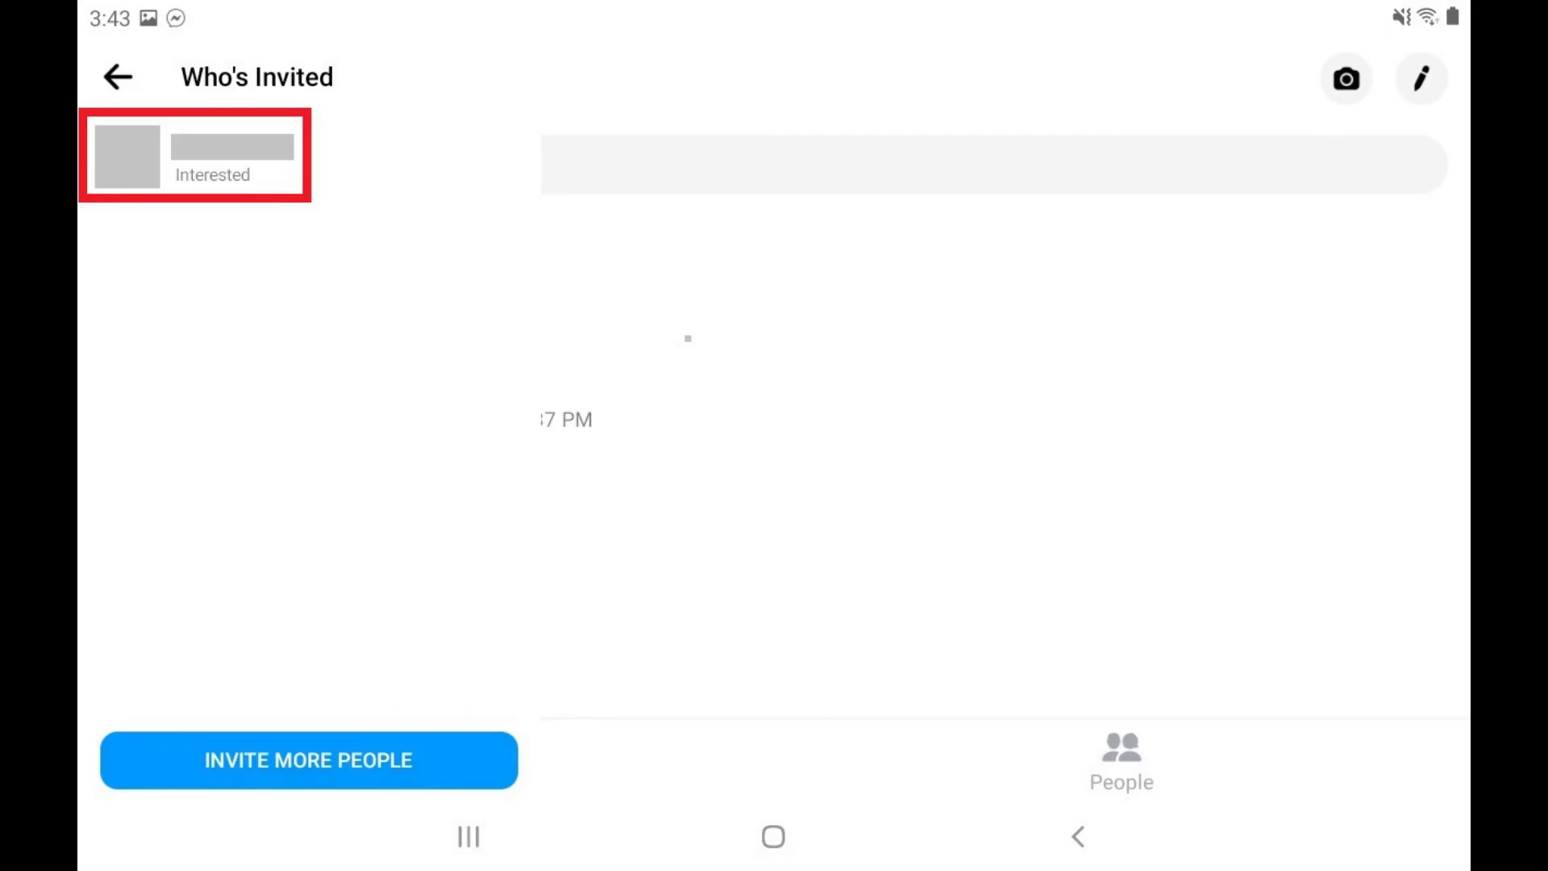